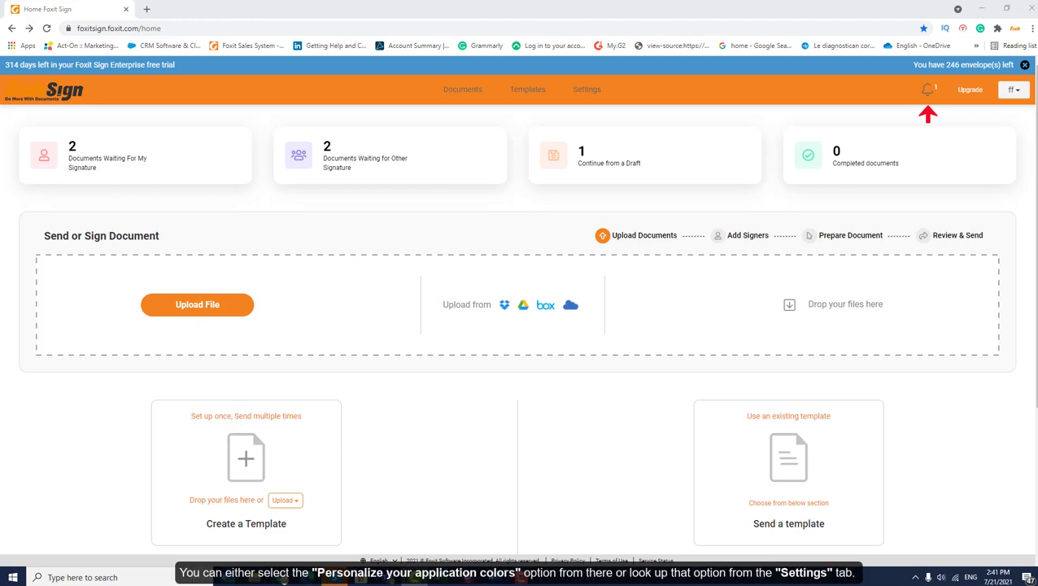
Go to the account settings to apply the #32C5D2 light blue header, sidebar and title colors
{"action": "left_click", "coordinate": [927, 89]}
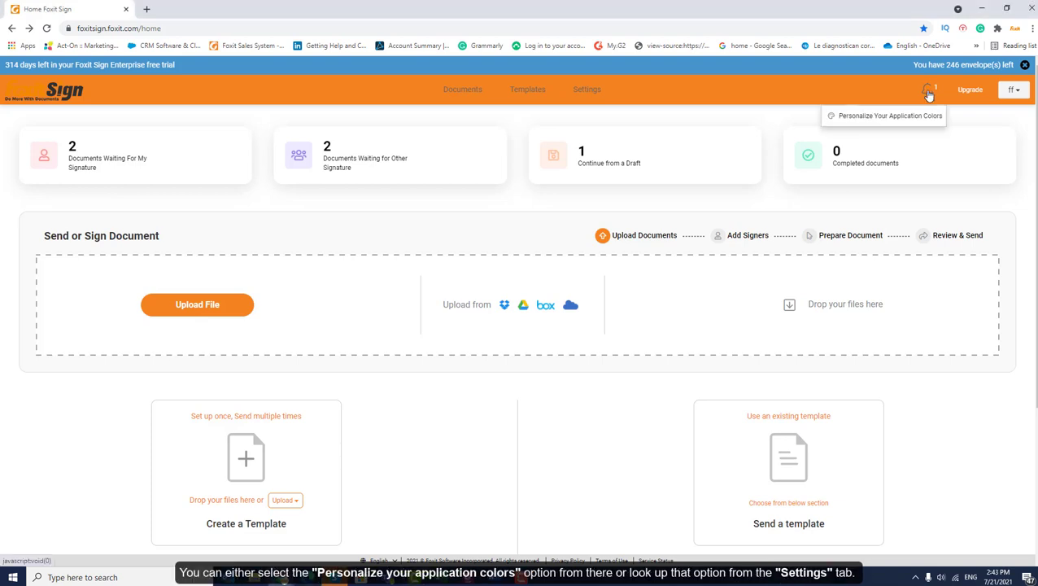
{"action": "mouse_move", "coordinate": [967, 113]}
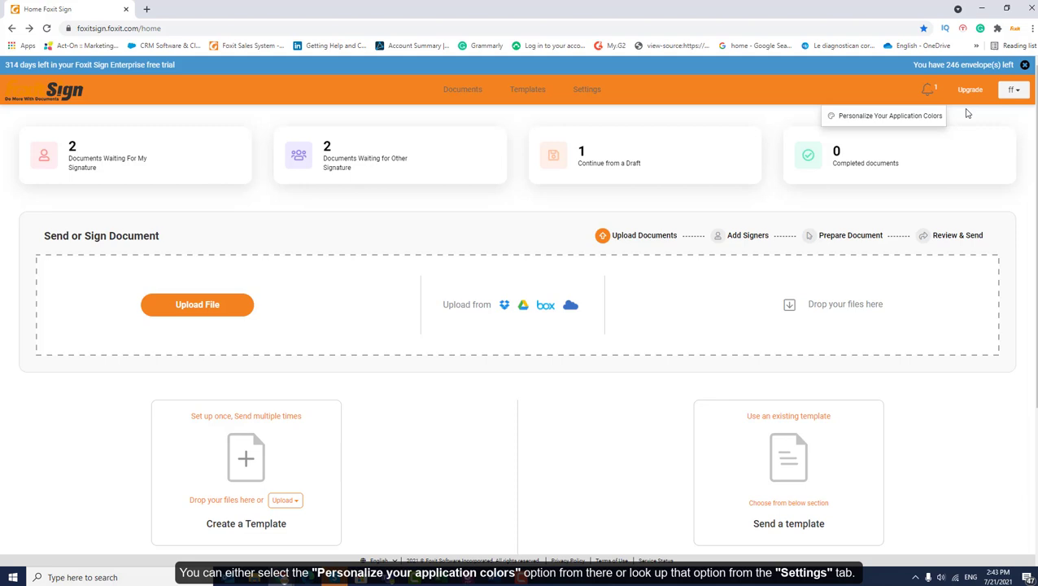
{"action": "mouse_move", "coordinate": [763, 113]}
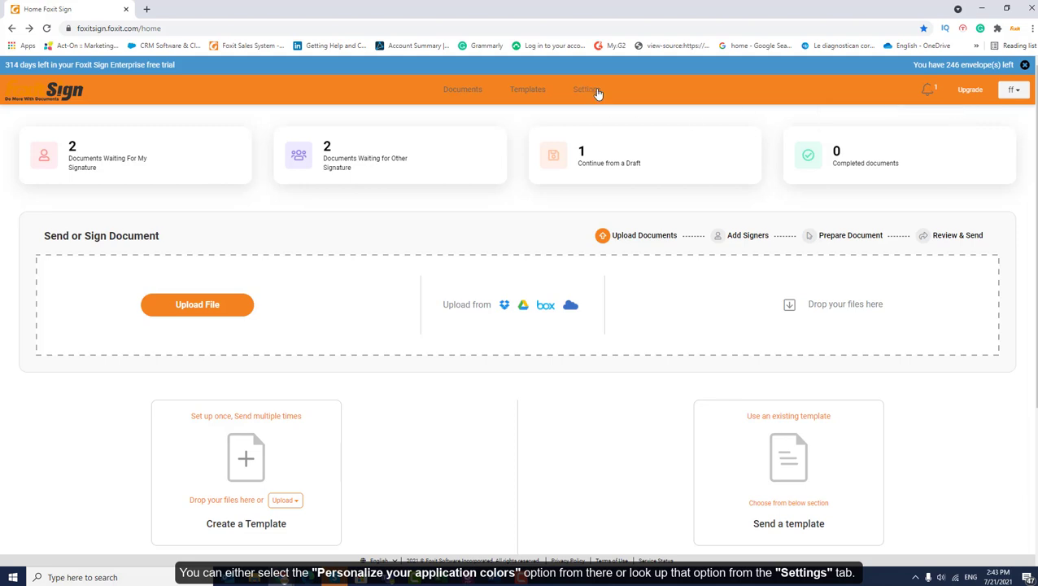
{"action": "left_click", "coordinate": [586, 89]}
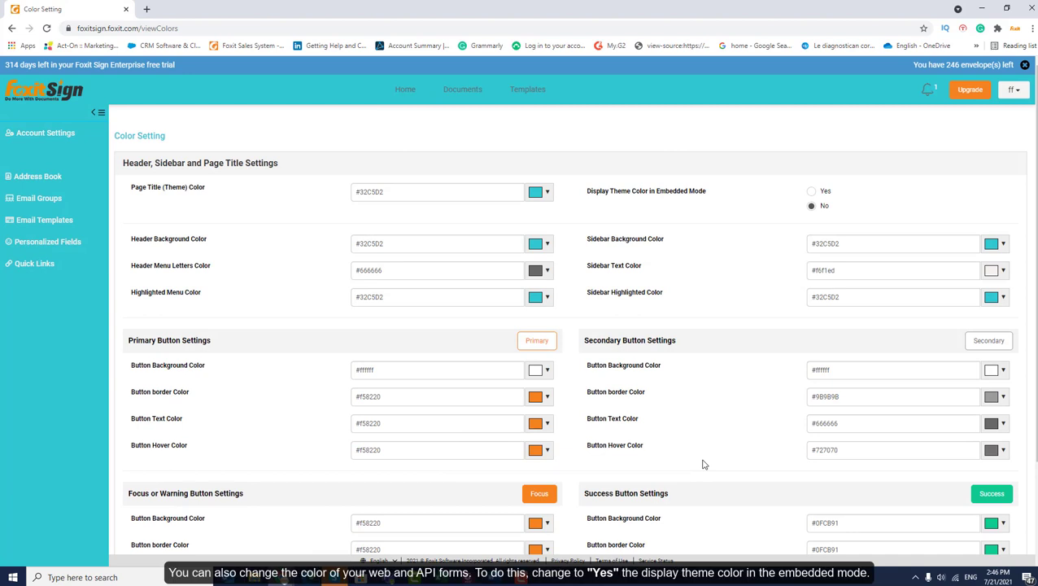
{"action": "left_click", "coordinate": [811, 192]}
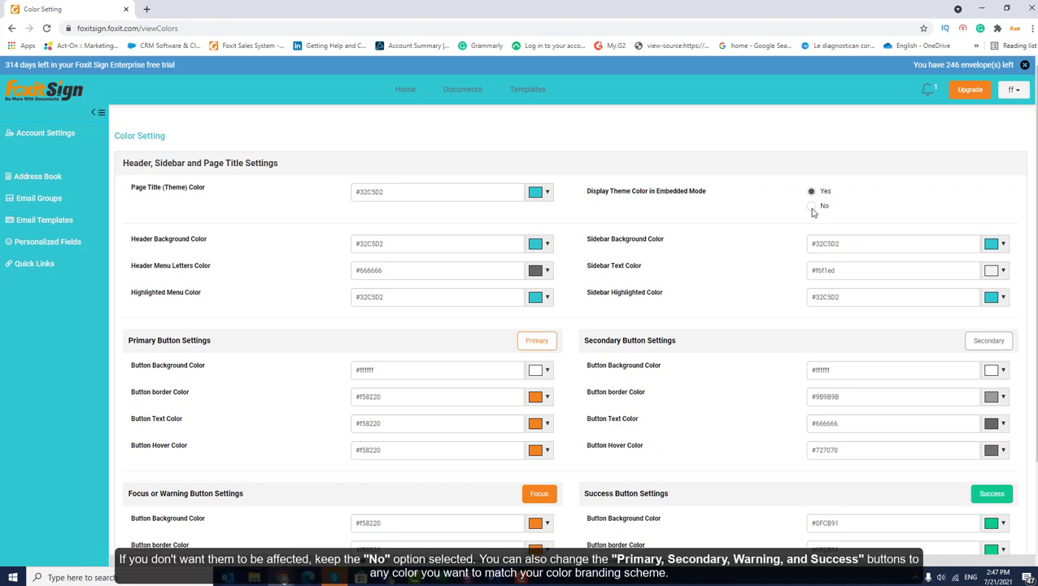
{"action": "left_click", "coordinate": [811, 206]}
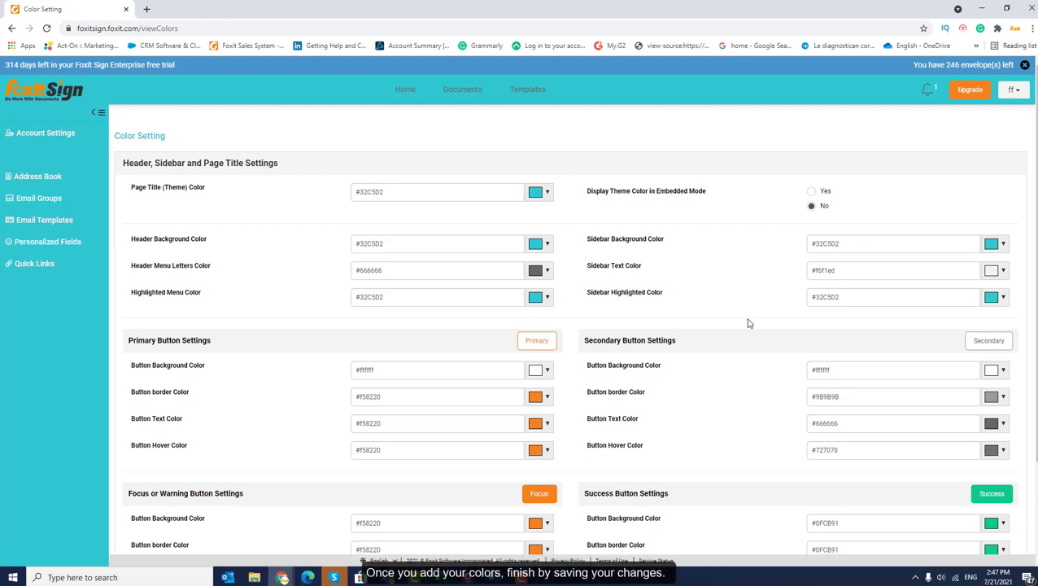
Scroll through the saved teal color and button settings to review them
{"action": "scroll", "scroll_direction": "down", "scroll_amount": 3}
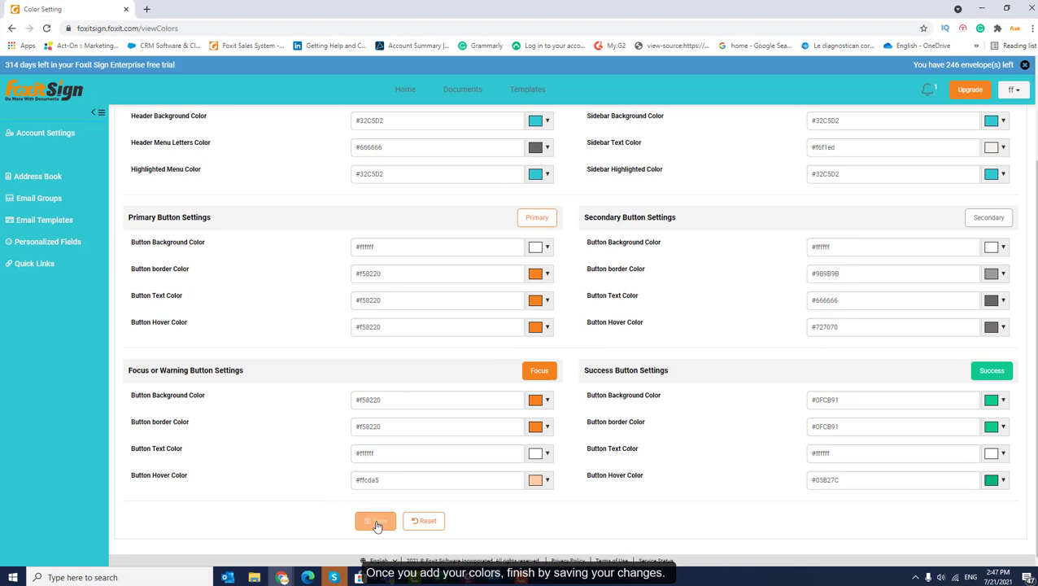
{"action": "scroll", "scroll_direction": "up", "scroll_amount": 3}
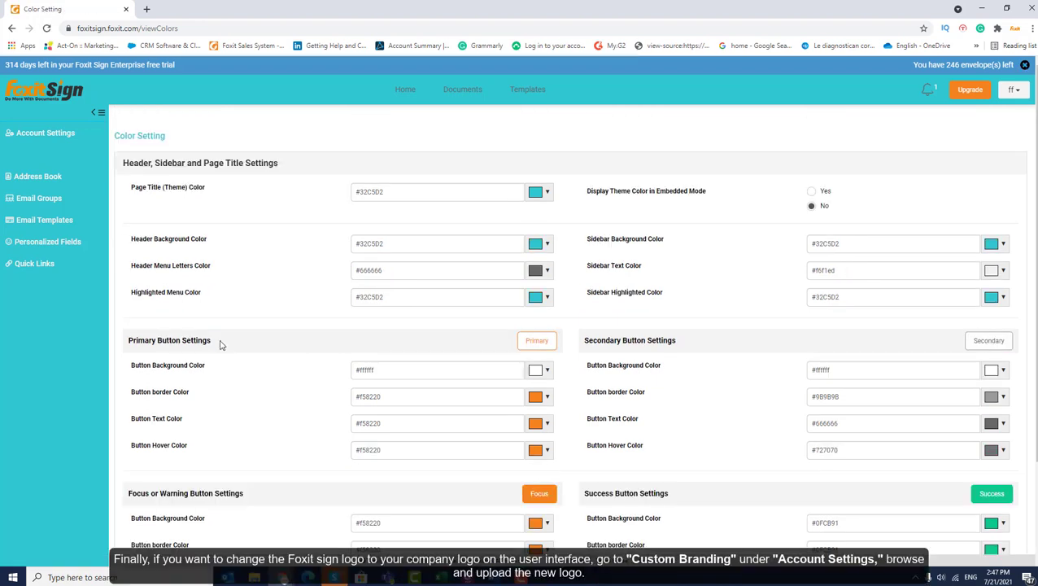
{"action": "mouse_move", "coordinate": [155, 287]}
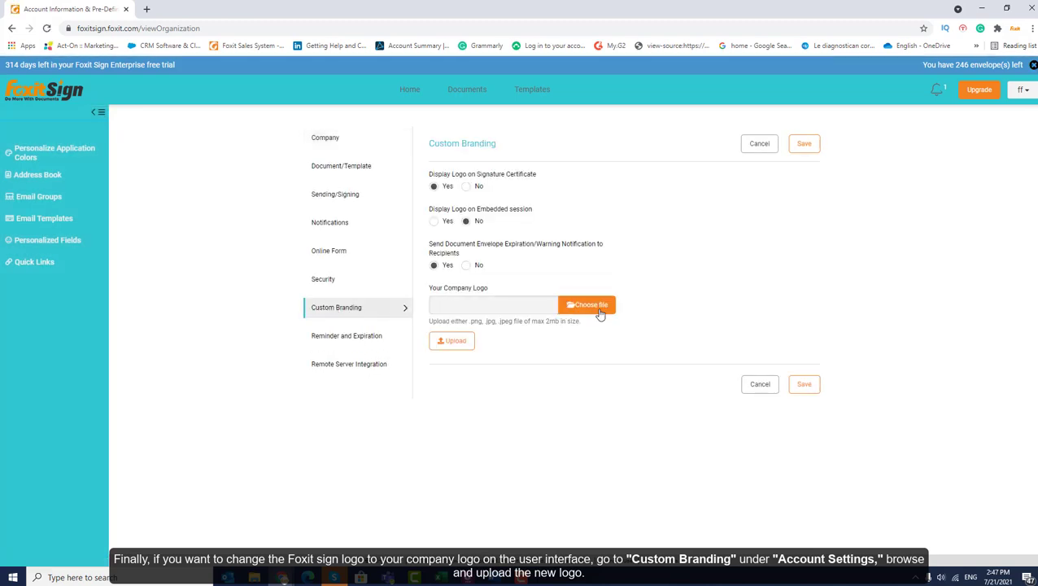
Upload the new Foxit logo image and save the account settings
{"action": "left_click", "coordinate": [586, 305]}
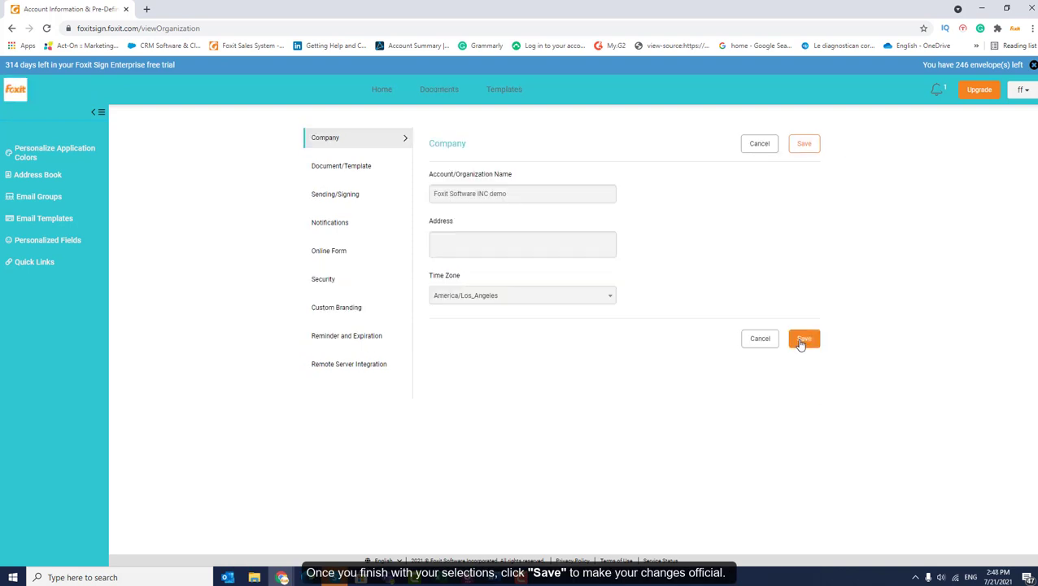
{"action": "left_click", "coordinate": [803, 339]}
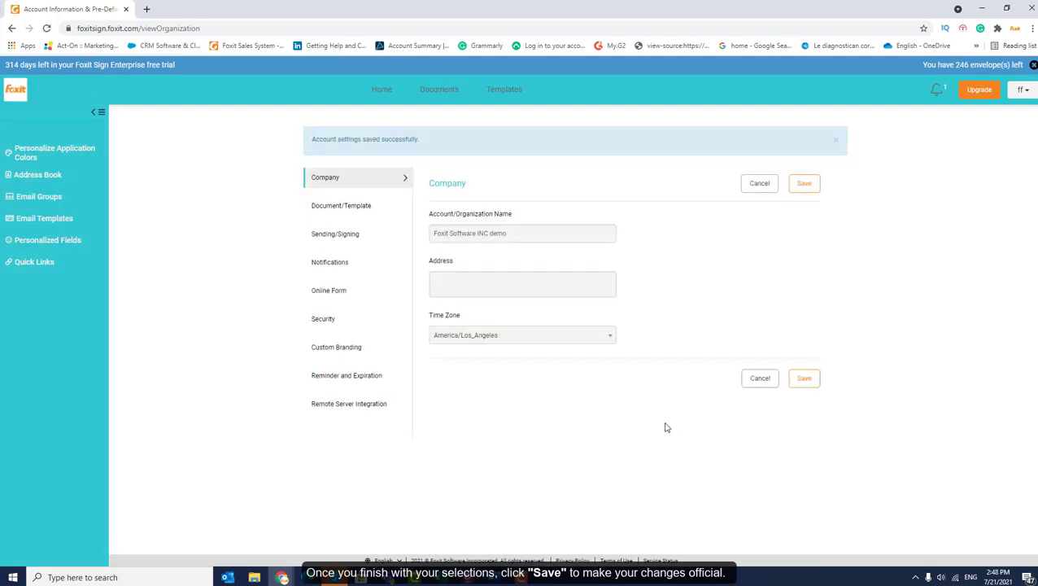